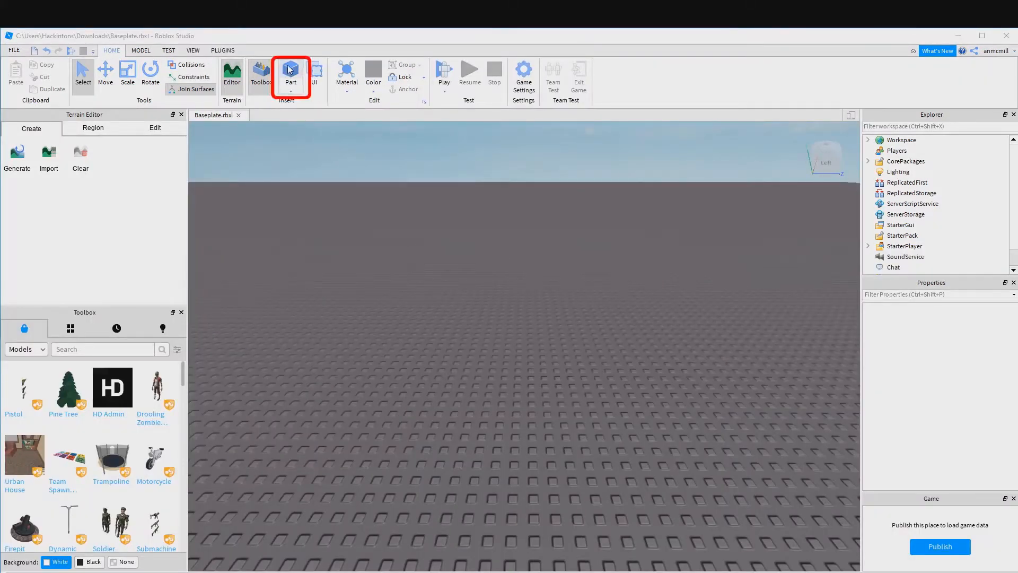
# - Insert two Parts onto the baseplate, naming them PlatformBase and SpinningPlatform
pyautogui.click(291, 72)
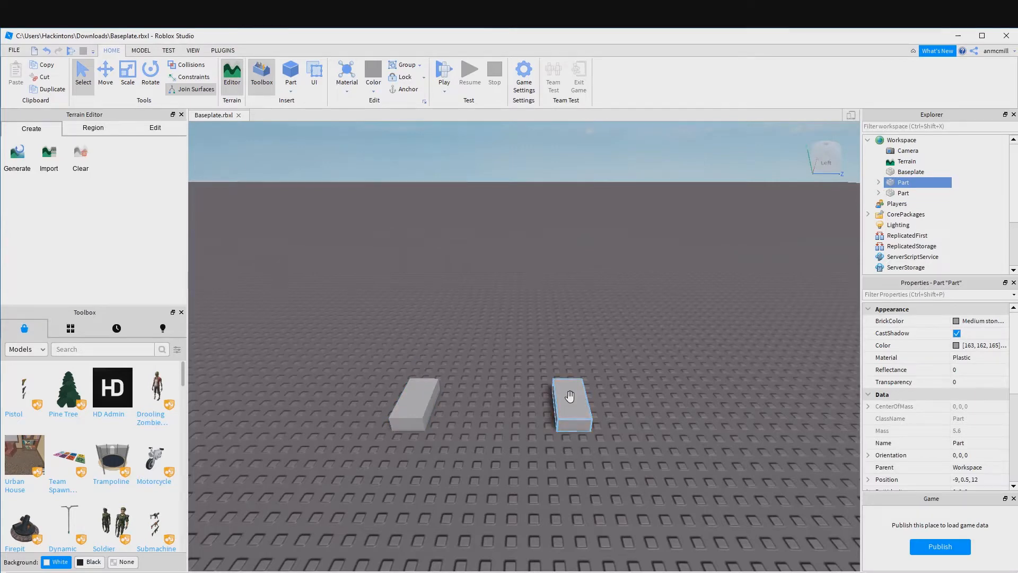
pyautogui.click(413, 411)
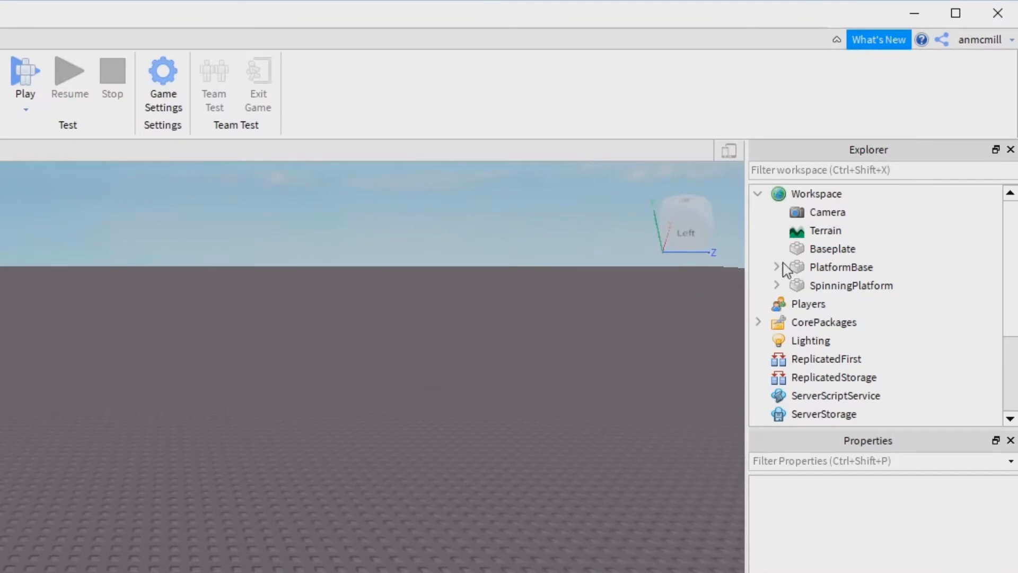
# - Set PlatformBase's Color to dark blue and SpinningPlatform's Color to crimson red
pyautogui.click(841, 266)
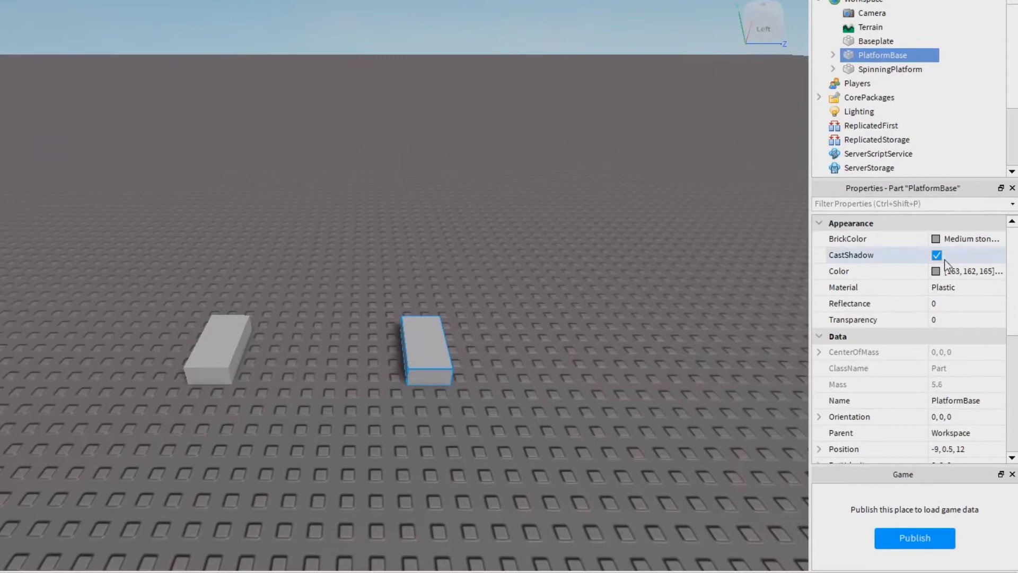
pyautogui.click(934, 271)
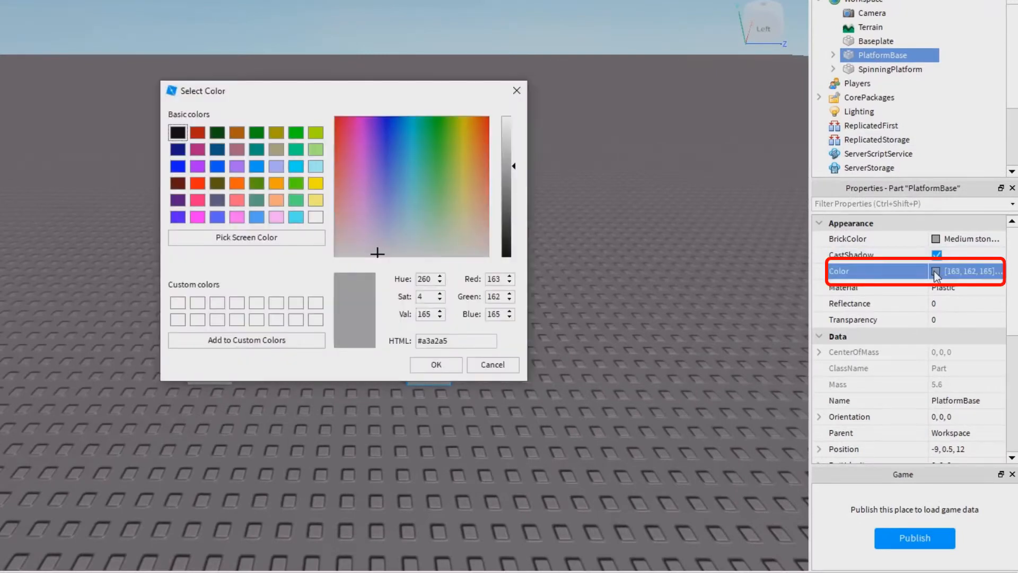
pyautogui.click(178, 167)
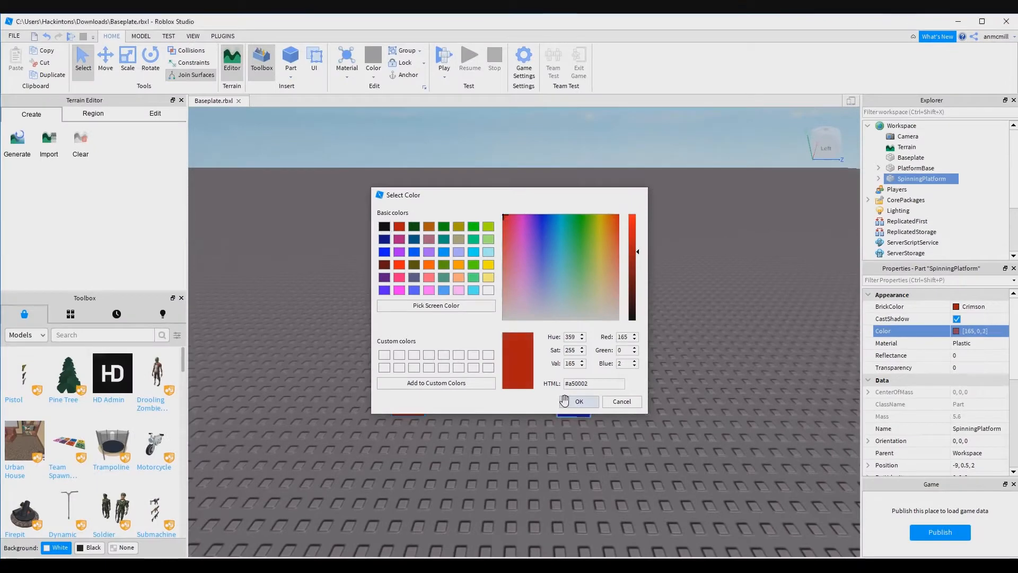
pyautogui.click(579, 401)
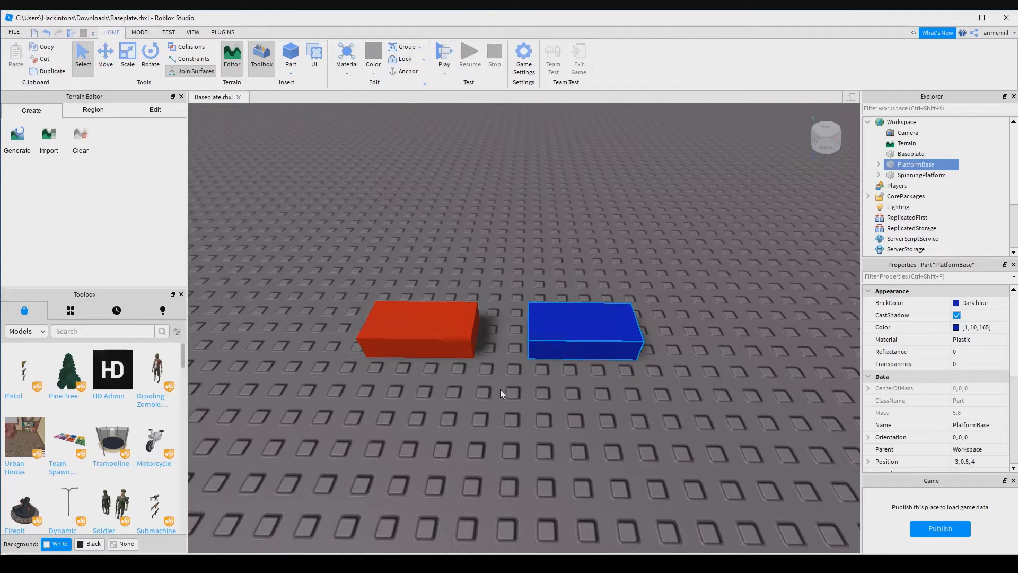
# - Hinge the red block's end face to the blue block, then inspect PlatformBase's attachment
pyautogui.click(105, 54)
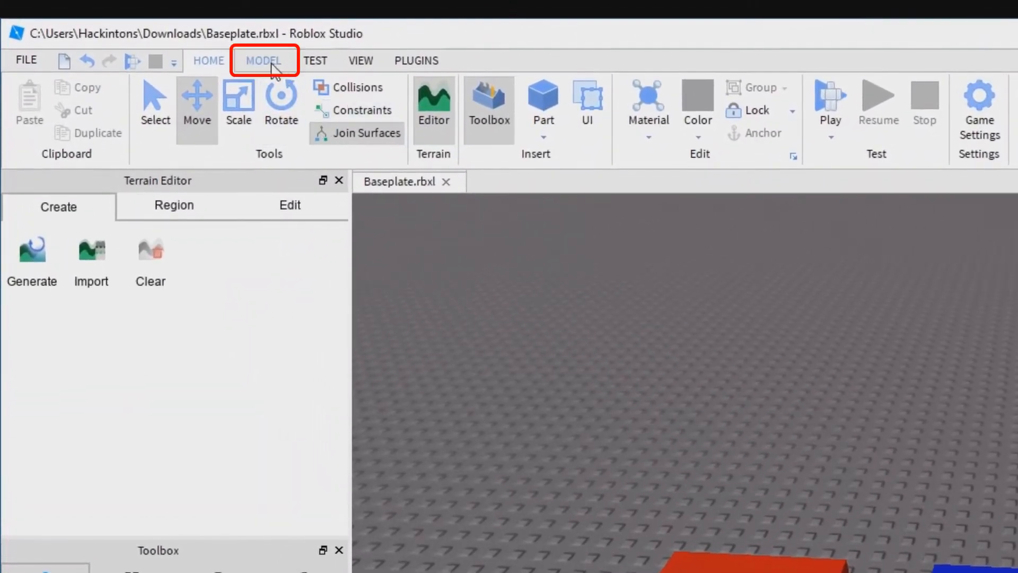
pyautogui.click(262, 60)
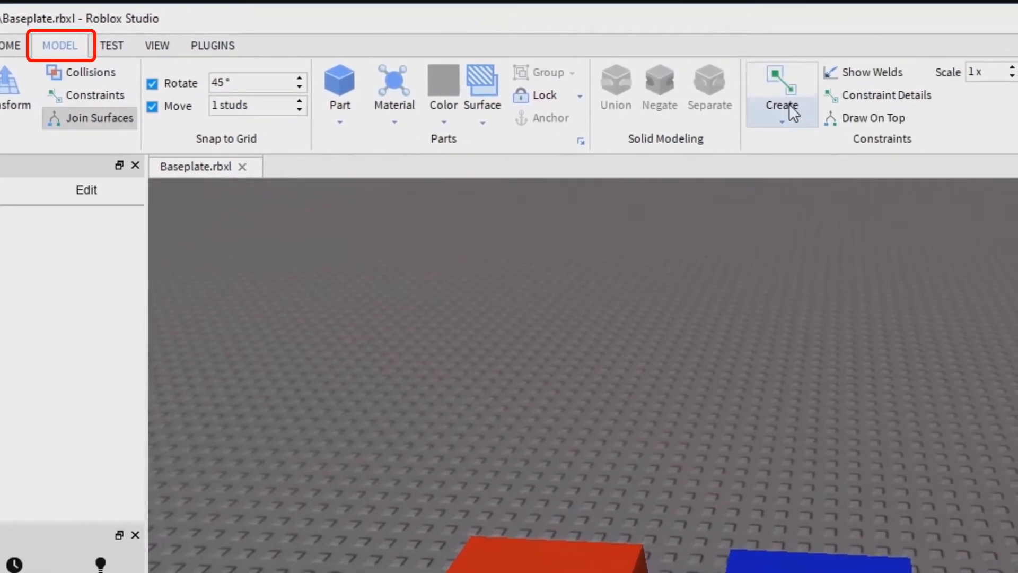
pyautogui.click(782, 104)
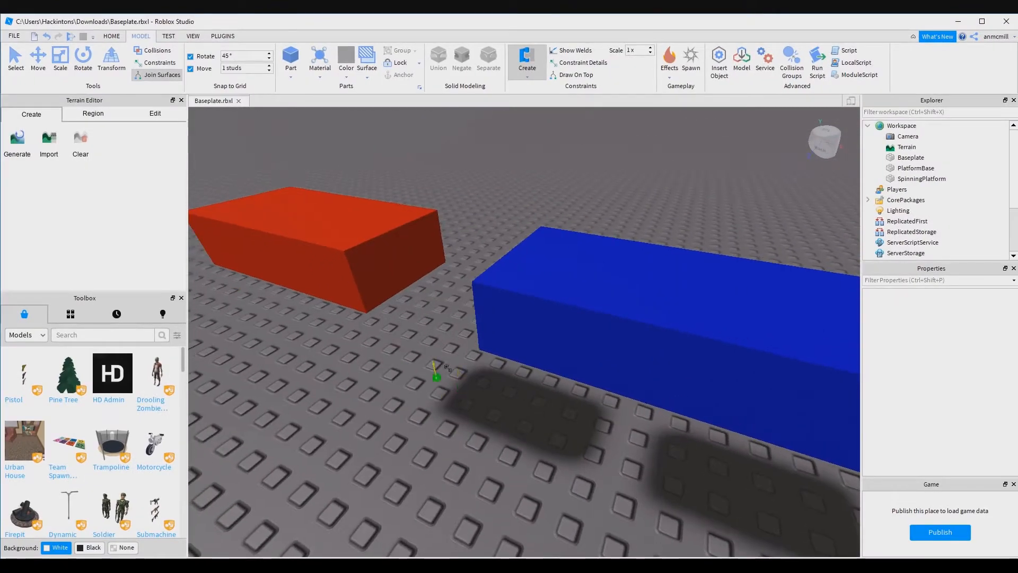
pyautogui.click(321, 241)
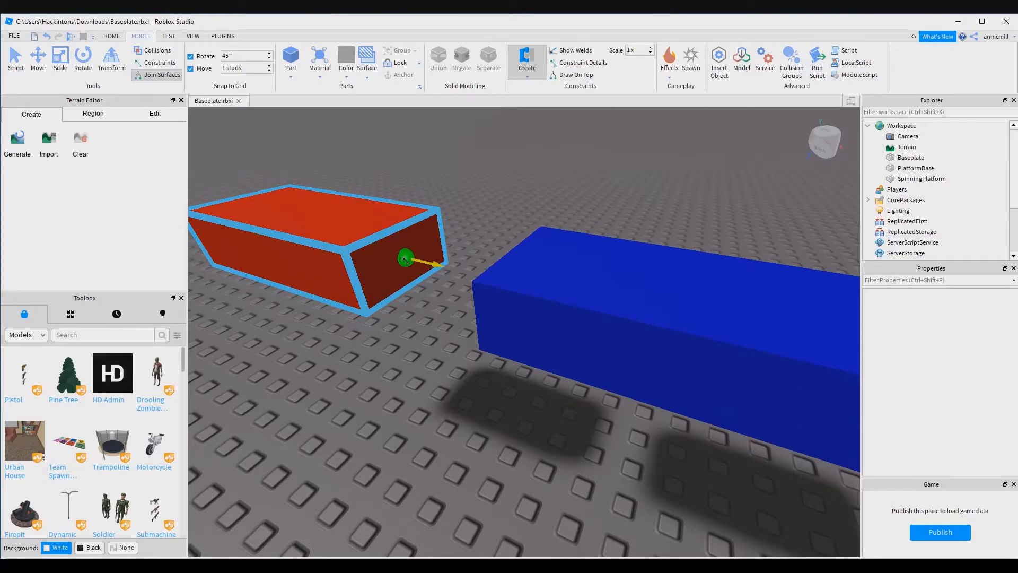
pyautogui.click(927, 189)
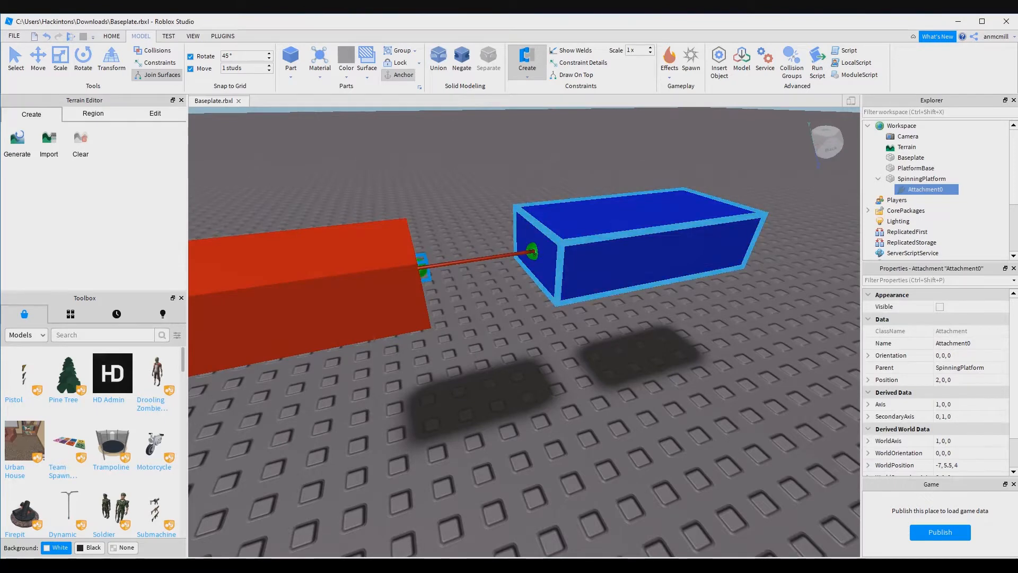
pyautogui.click(929, 199)
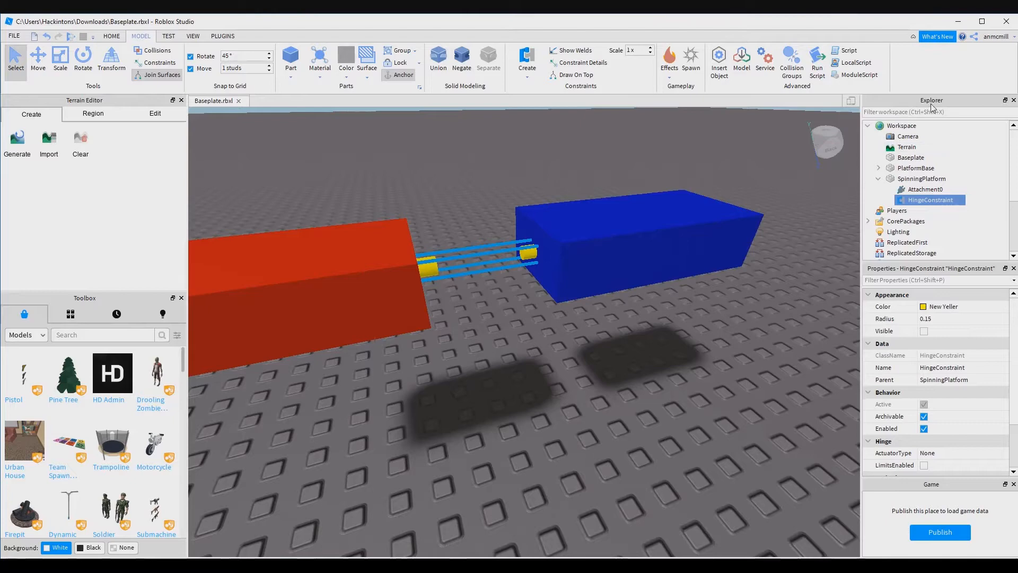
pyautogui.moveTo(919, 189)
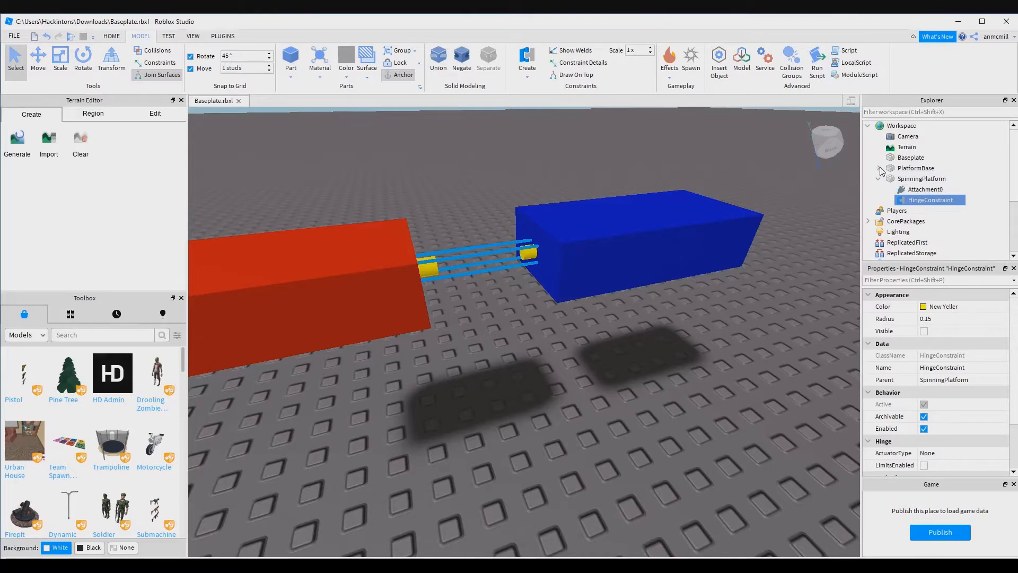
pyautogui.click(879, 168)
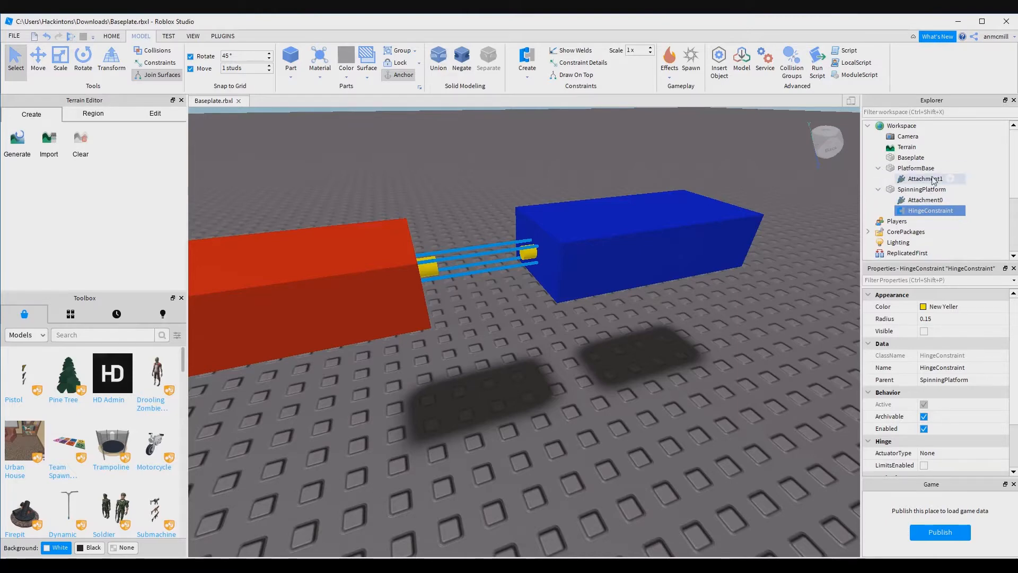
pyautogui.click(924, 178)
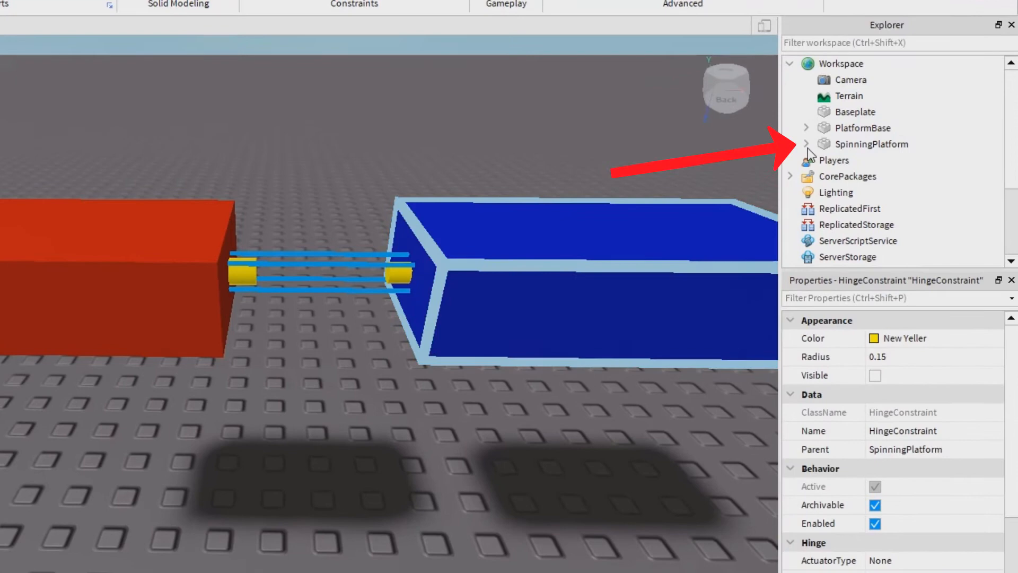
# - Set HingeConstraint ActuatorType to Motor, AngularVelocity 10 and MotorMaxTorque 900000
pyautogui.click(805, 143)
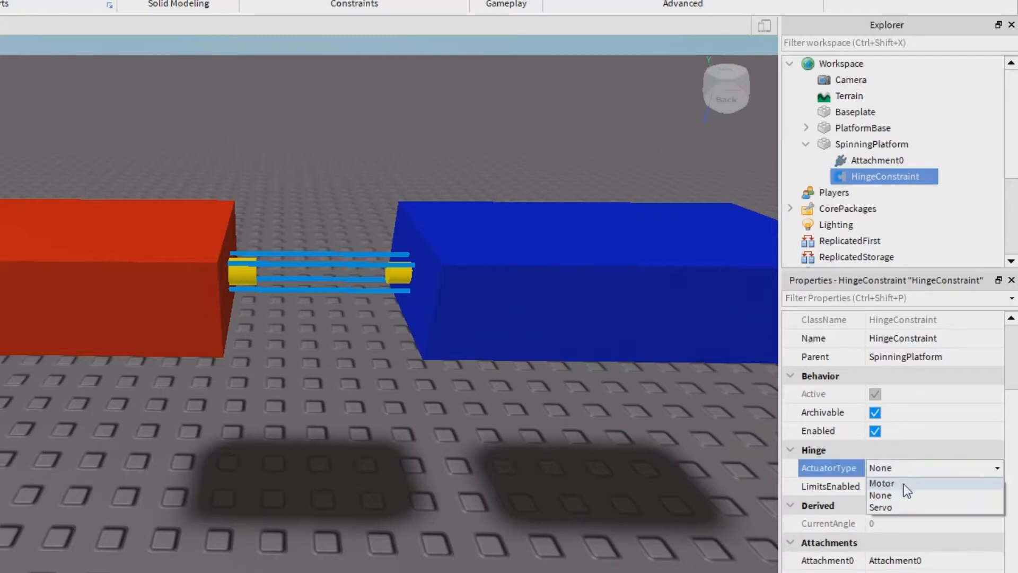
pyautogui.click(879, 483)
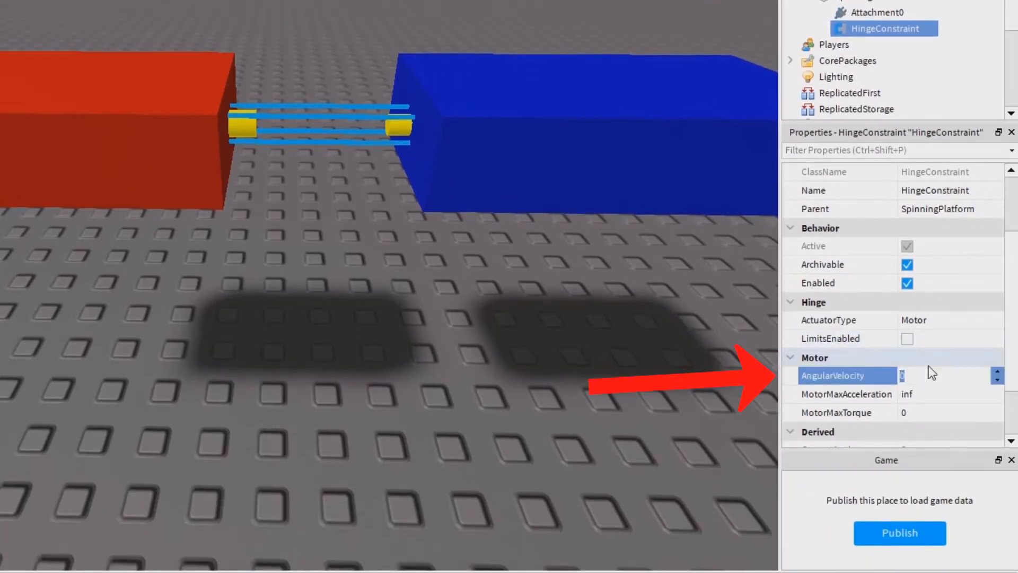
pyautogui.write('10')
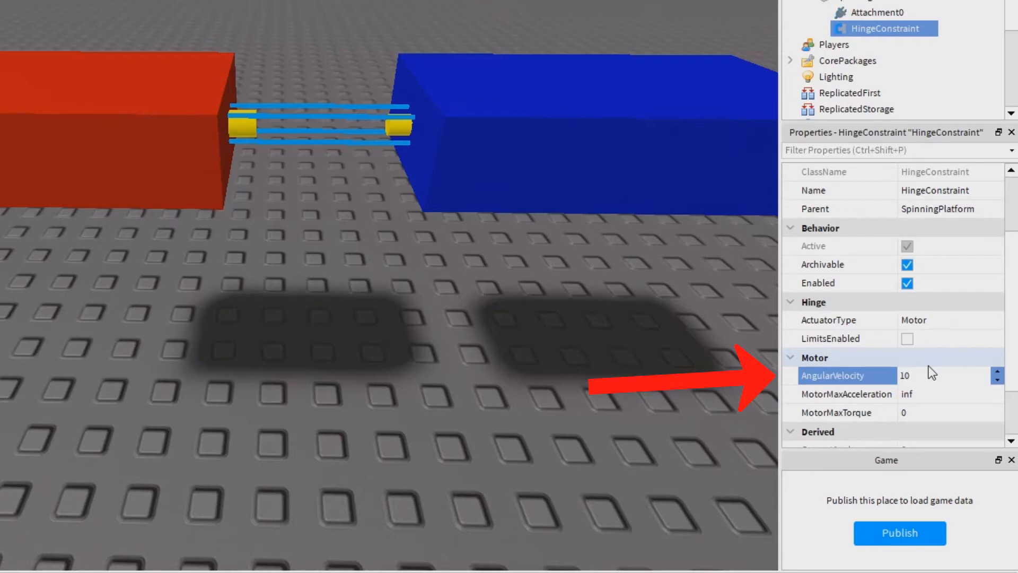
pyautogui.moveTo(925, 432)
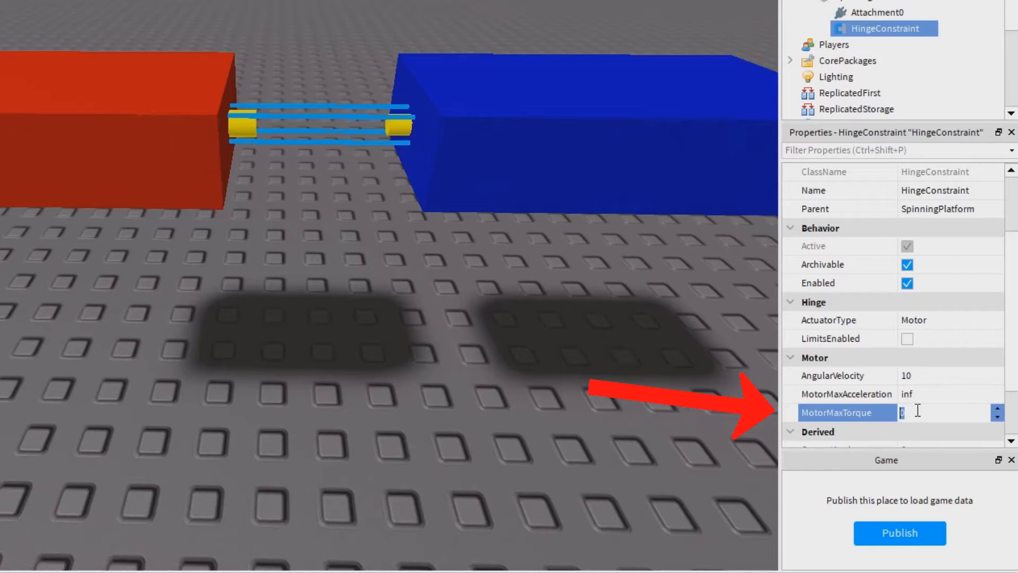
pyautogui.write('9')
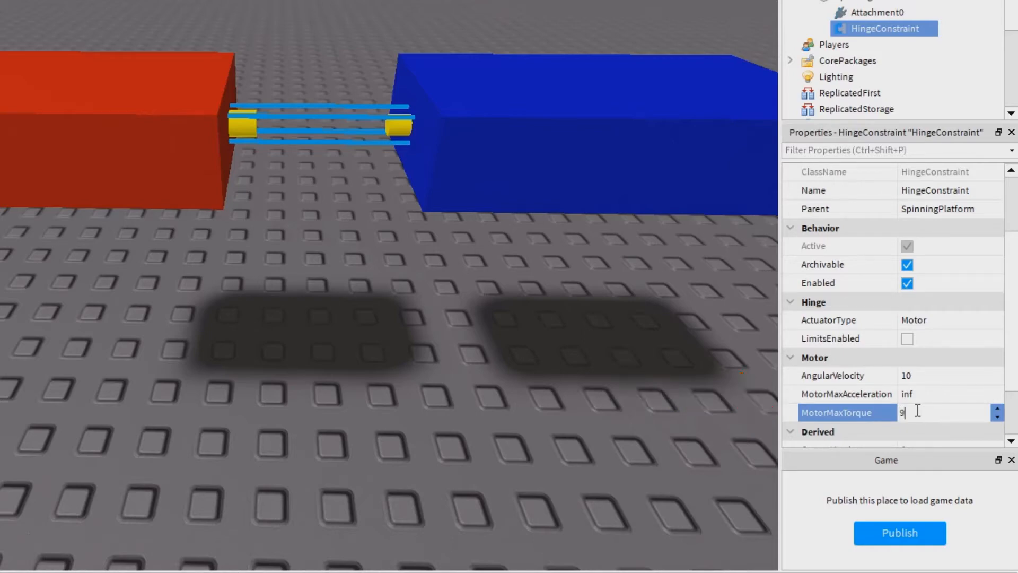
pyautogui.write('00000')
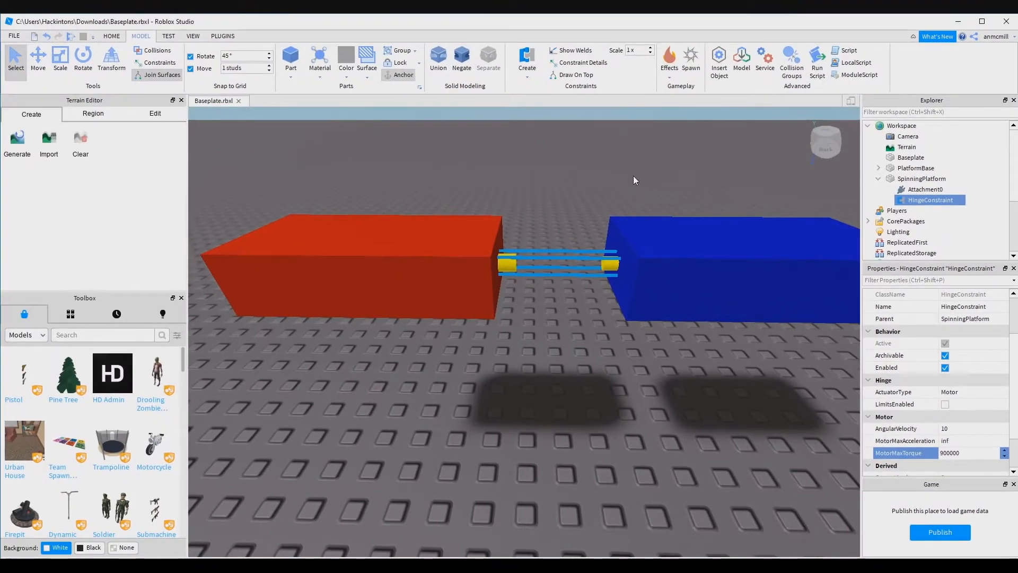
# - Drag the red SpinningPlatform with the Move tool until it touches PlatformBase
pyautogui.click(921, 179)
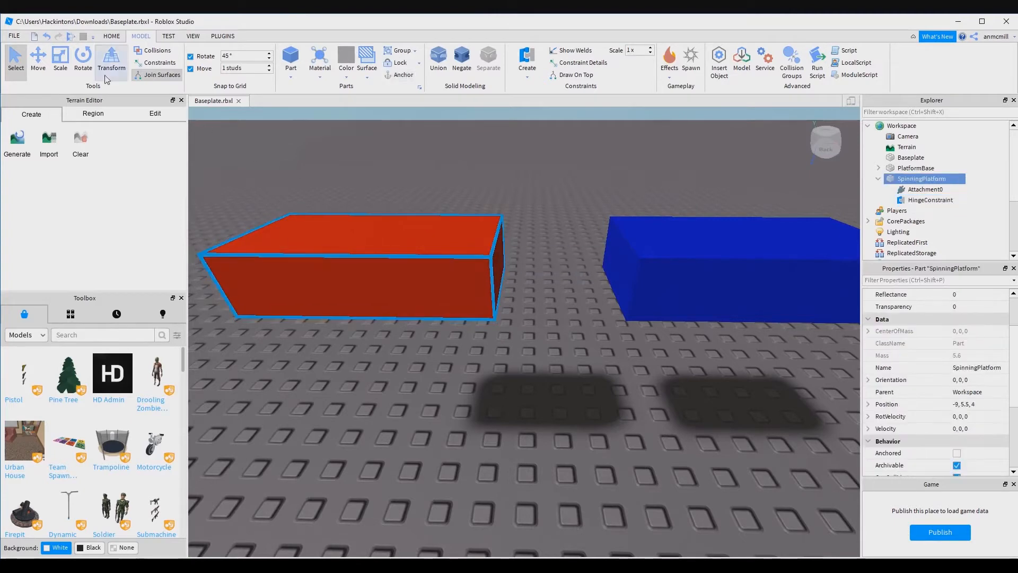
pyautogui.click(38, 58)
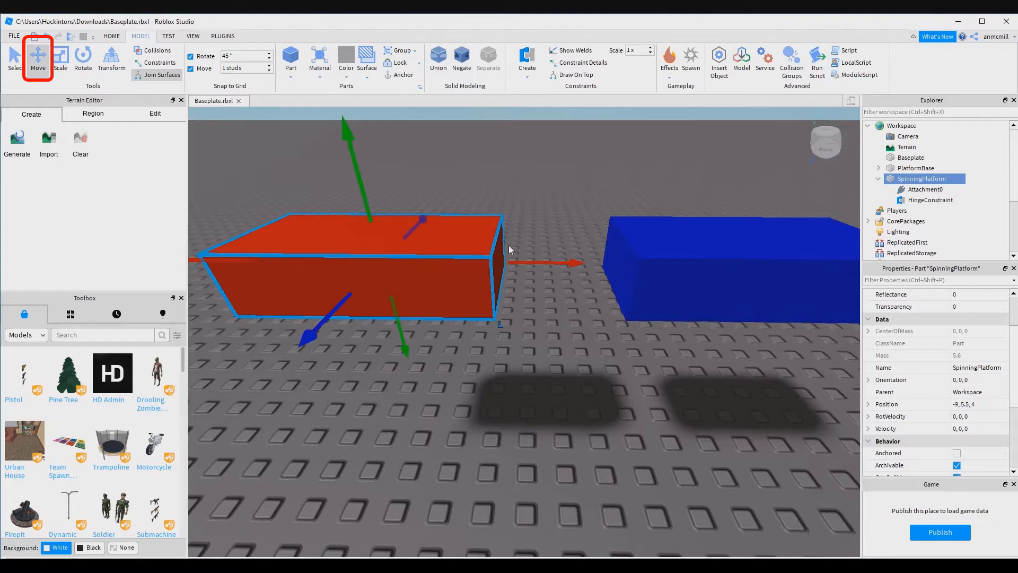
pyautogui.moveTo(569, 263); pyautogui.dragTo(624, 265)
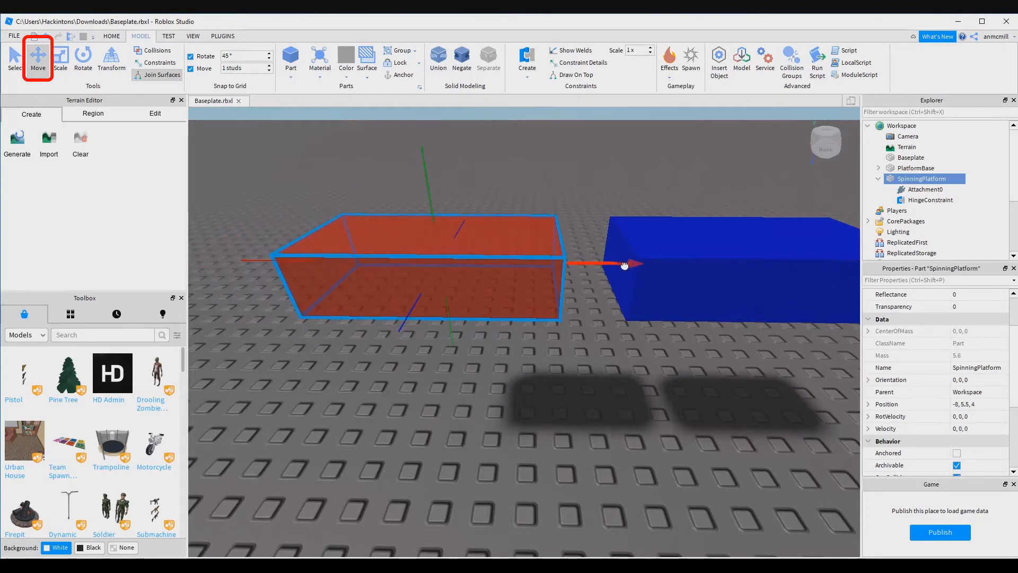
pyautogui.moveTo(624, 264); pyautogui.dragTo(694, 264)
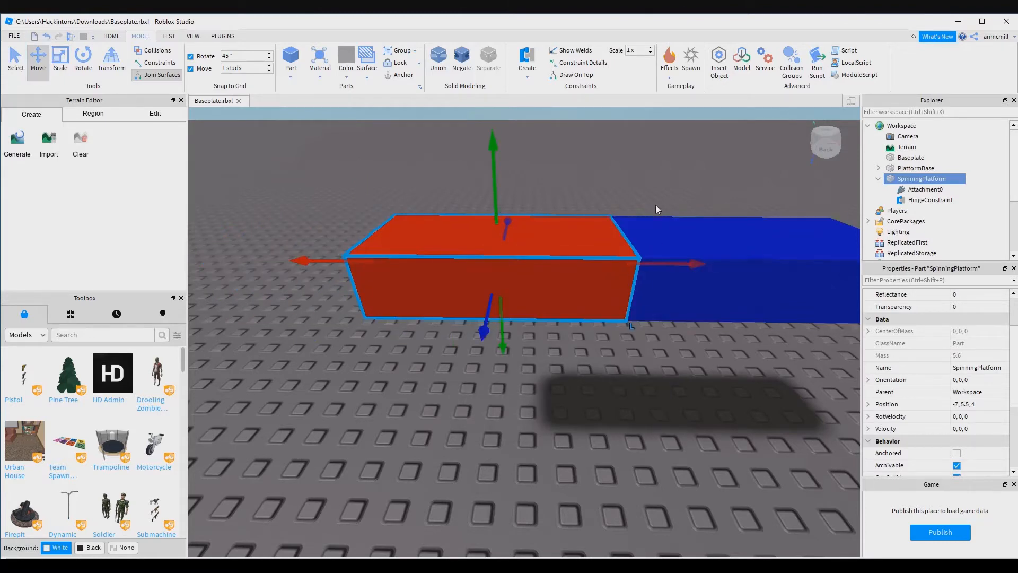
pyautogui.moveTo(638, 198)
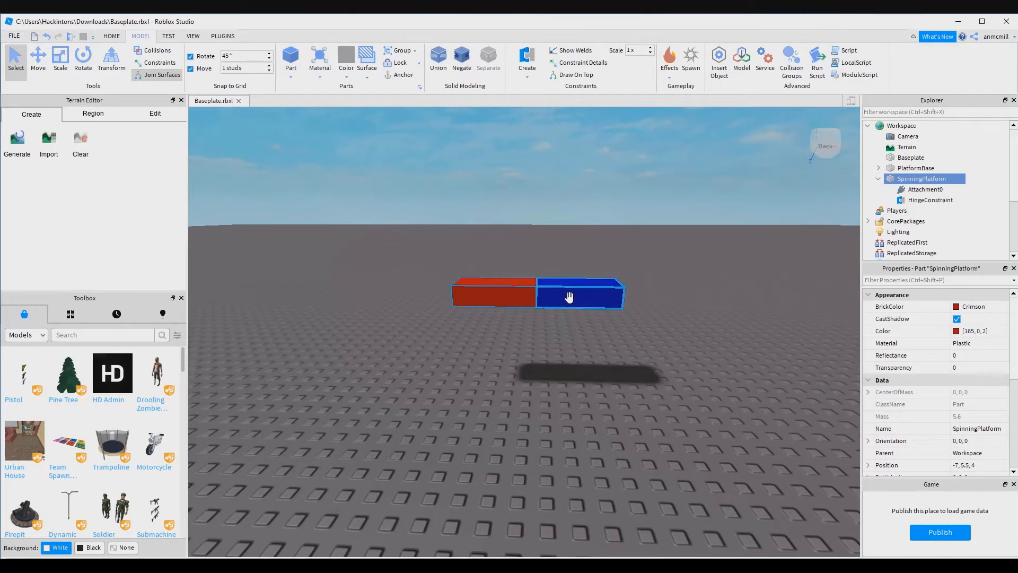
# - Tick Anchored under Behavior for the blue PlatformBase part
pyautogui.click(915, 168)
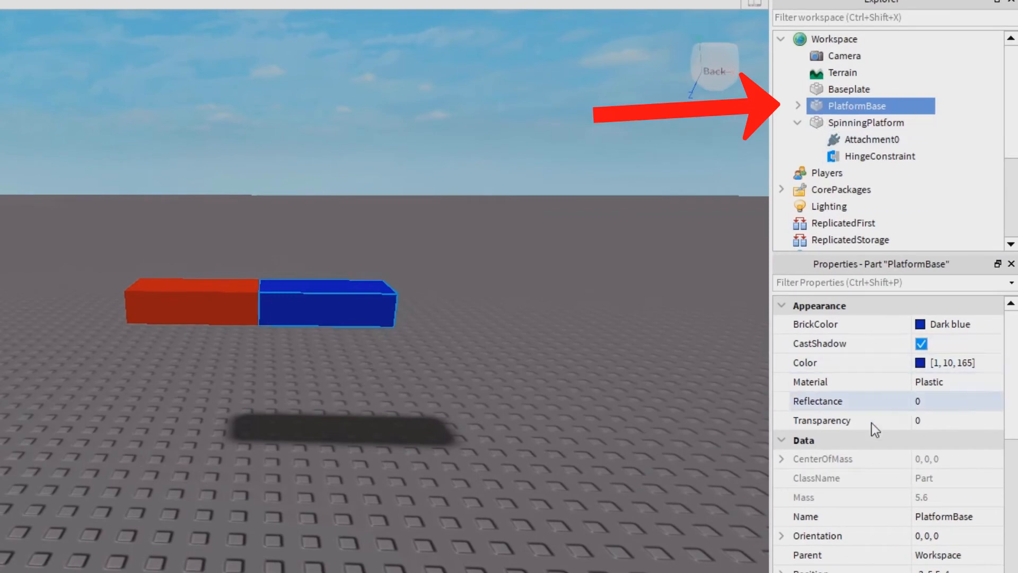
pyautogui.scroll(-3)
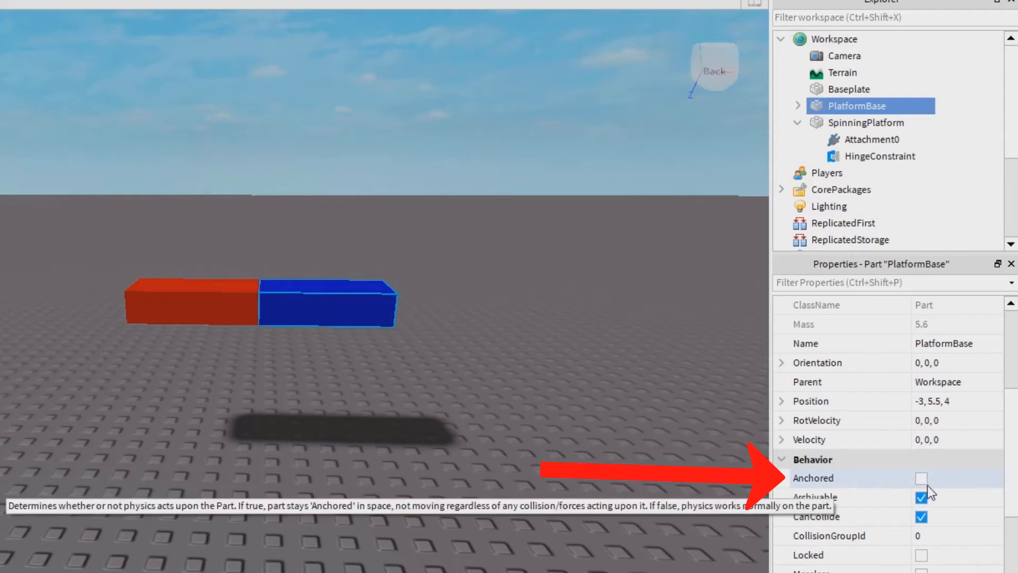
pyautogui.click(920, 478)
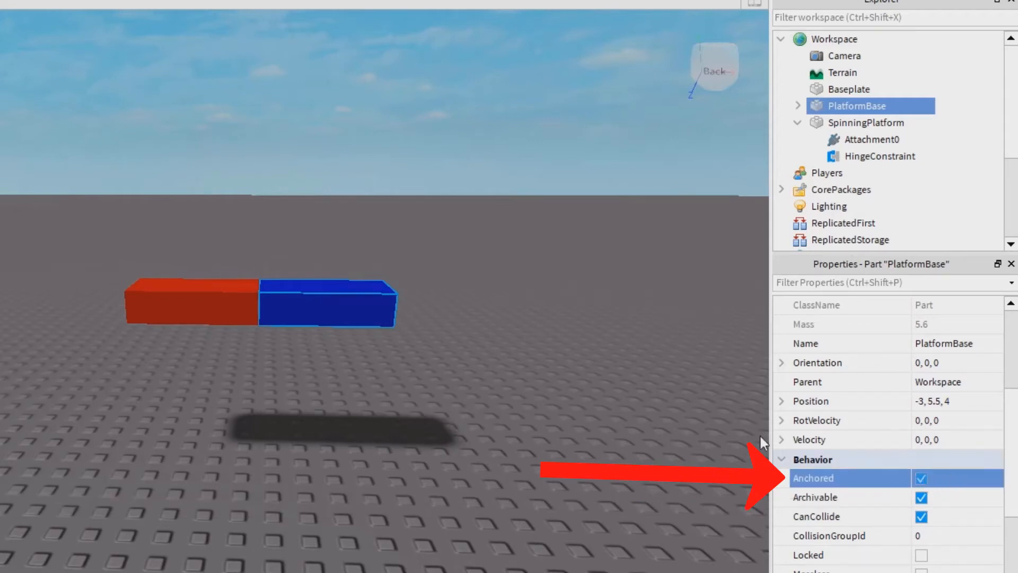
pyautogui.moveTo(479, 322)
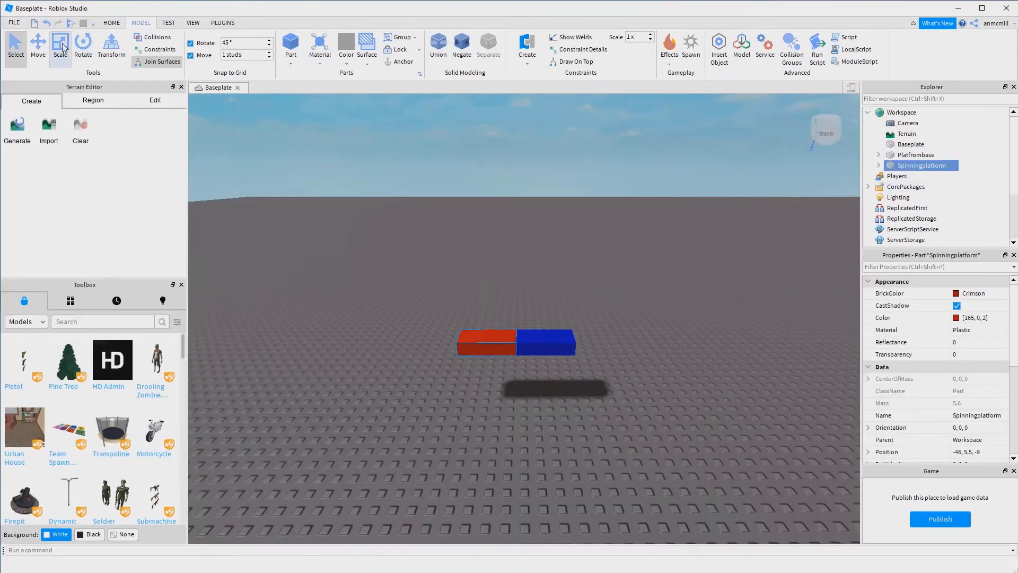
# - Scale the red paddle into a long slab, then select it together with the blue base
pyautogui.click(63, 45)
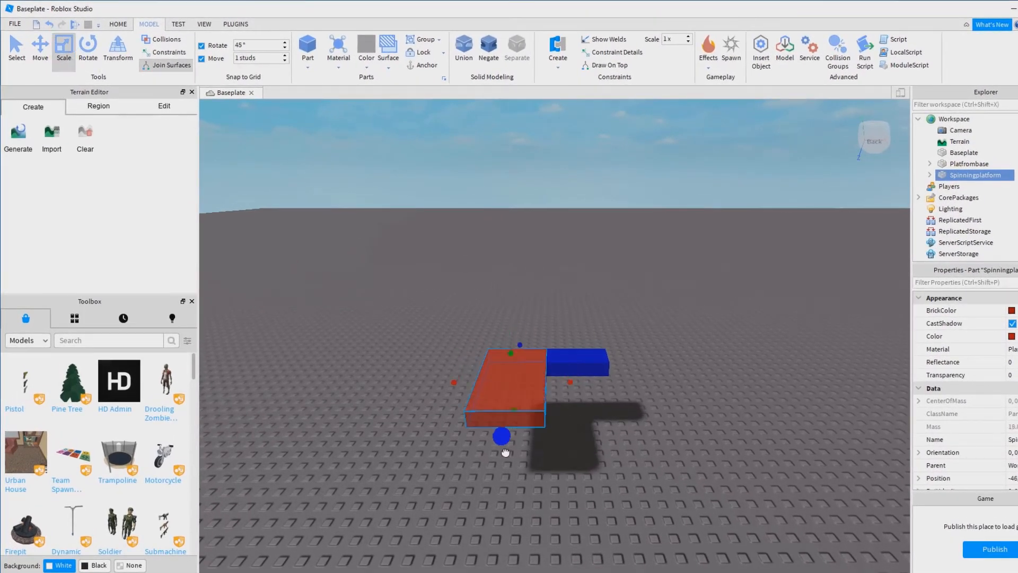
pyautogui.moveTo(501, 437); pyautogui.dragTo(505, 437)
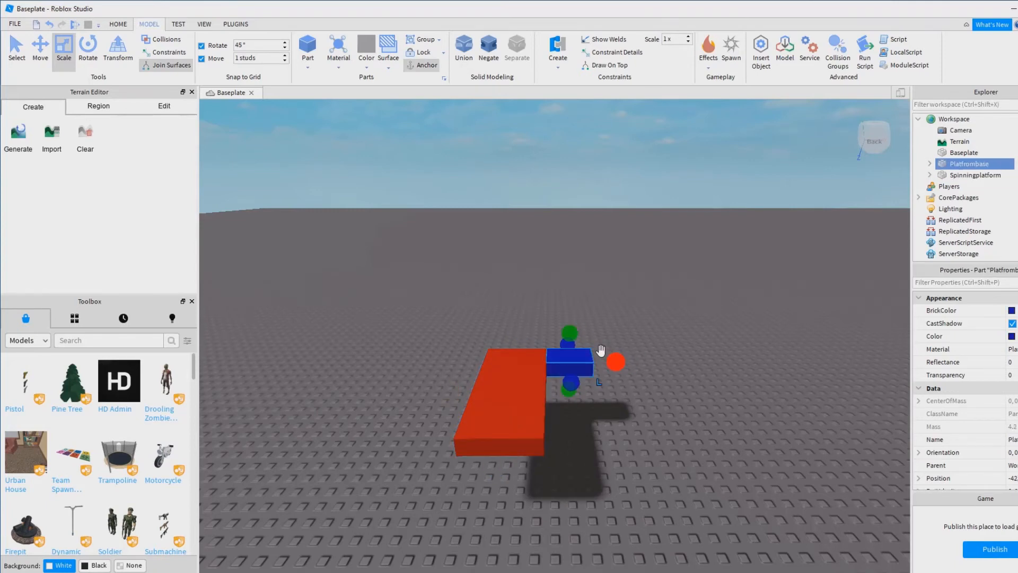
pyautogui.click(970, 174)
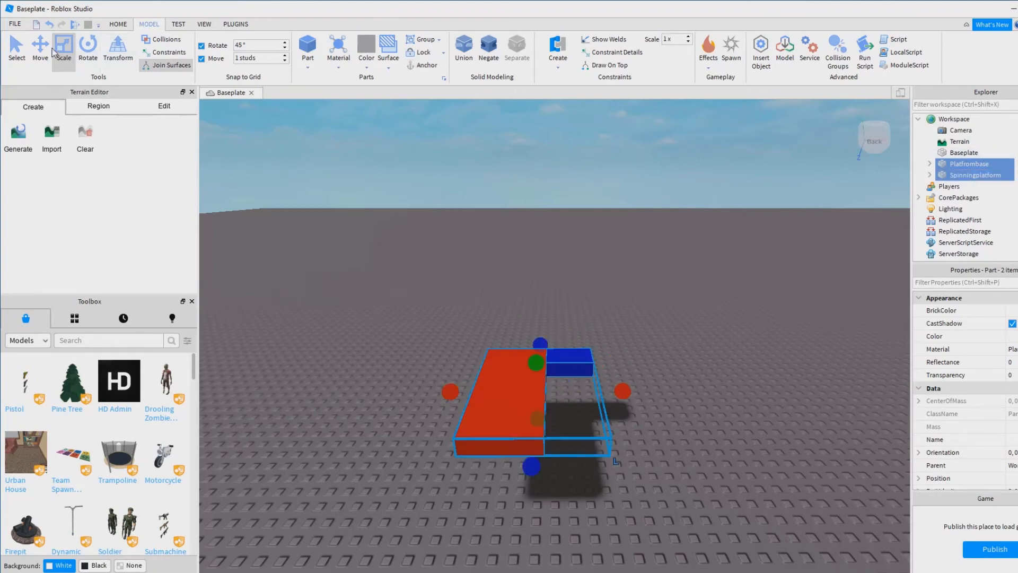
pyautogui.click(39, 44)
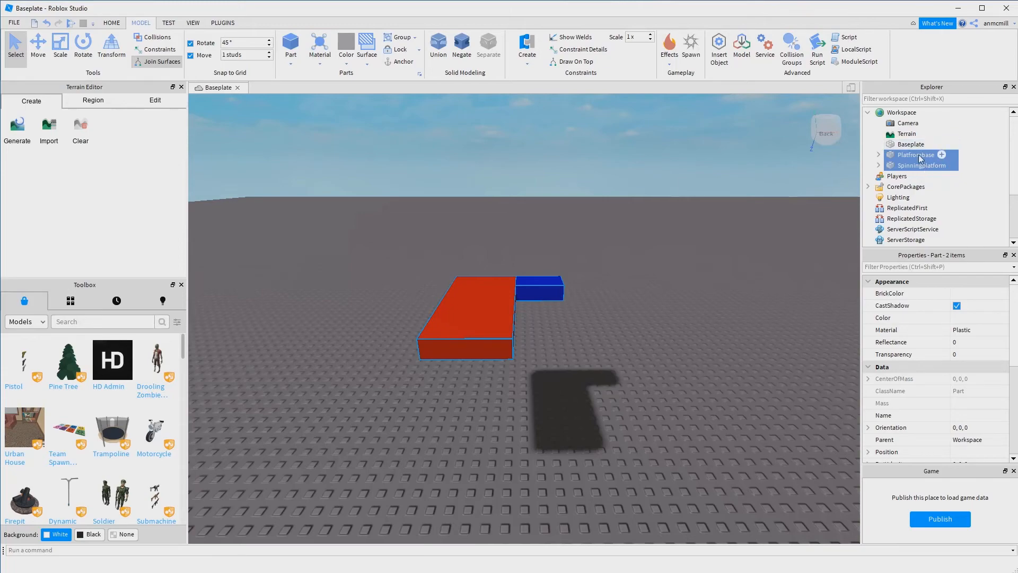
# - Group the blue base and red paddle into a Model renamed 'Spinner'
pyautogui.click(915, 155)
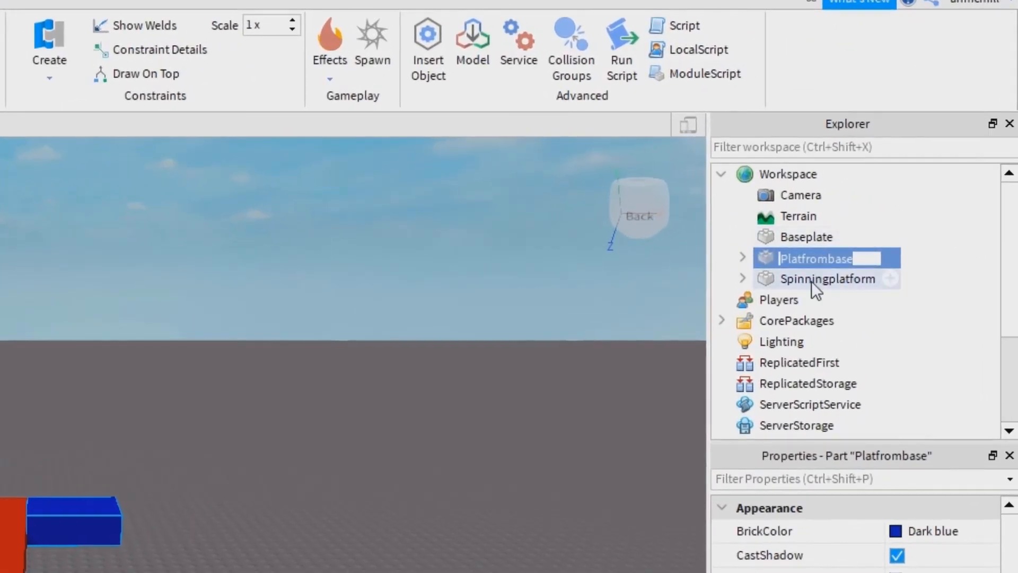
pyautogui.click(828, 279)
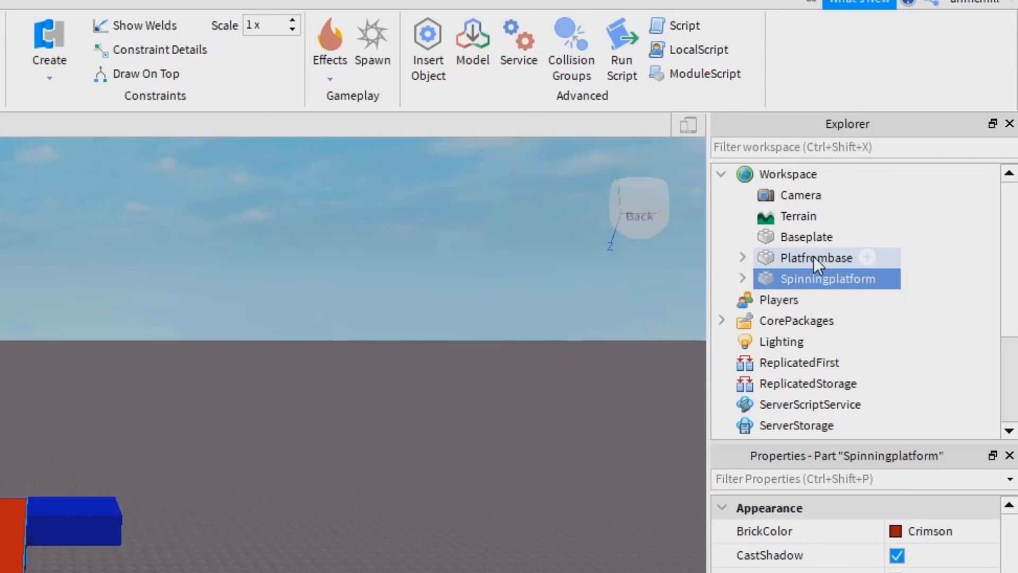
pyautogui.click(816, 257)
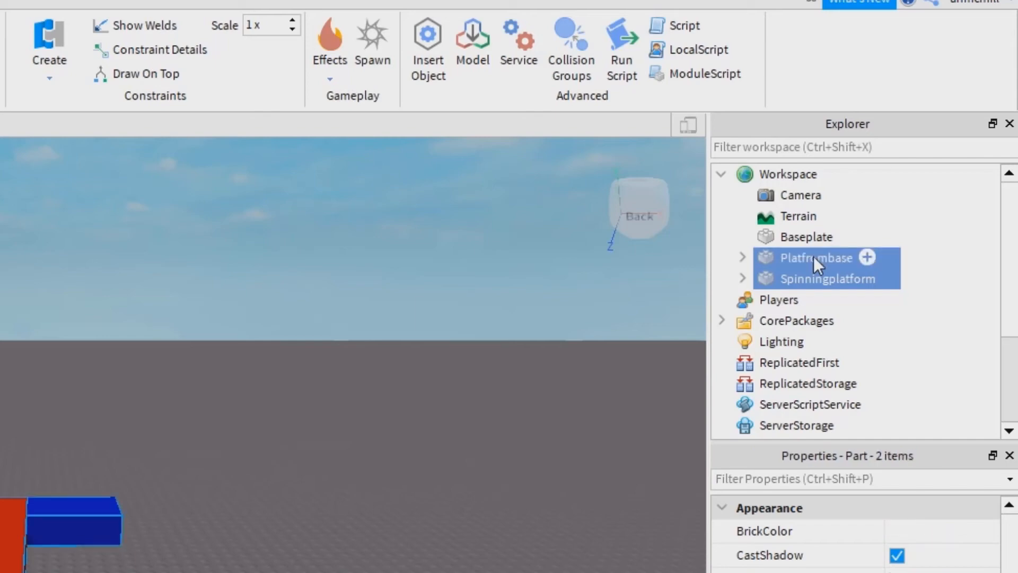
pyautogui.rightClick(815, 265)
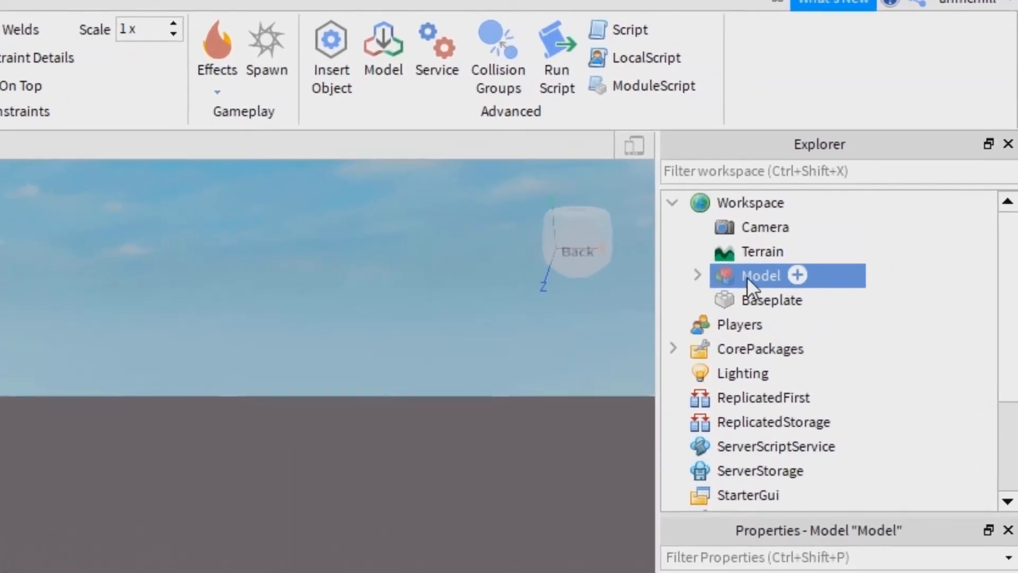
pyautogui.doubleClick(760, 275)
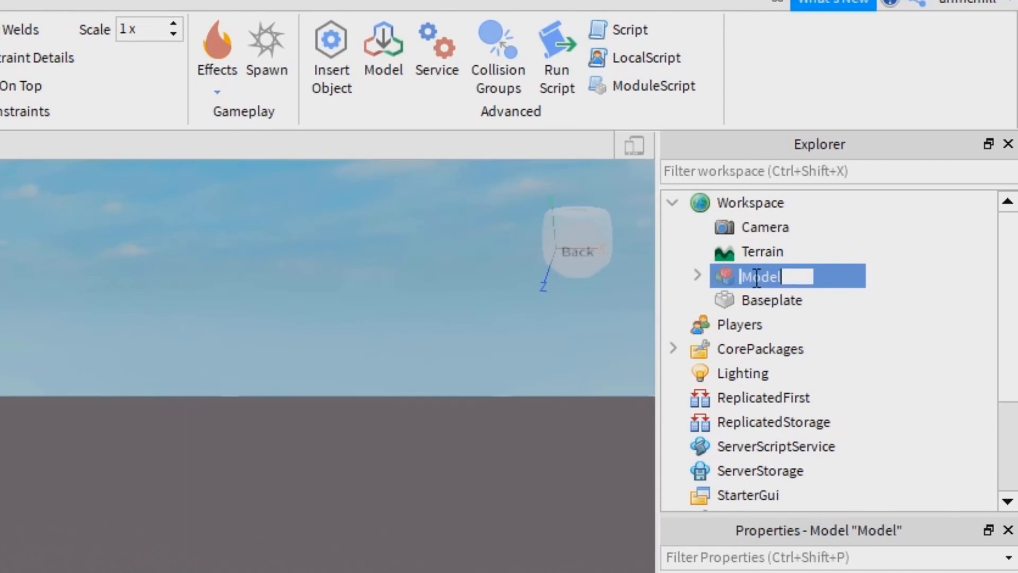
pyautogui.write('Spi')
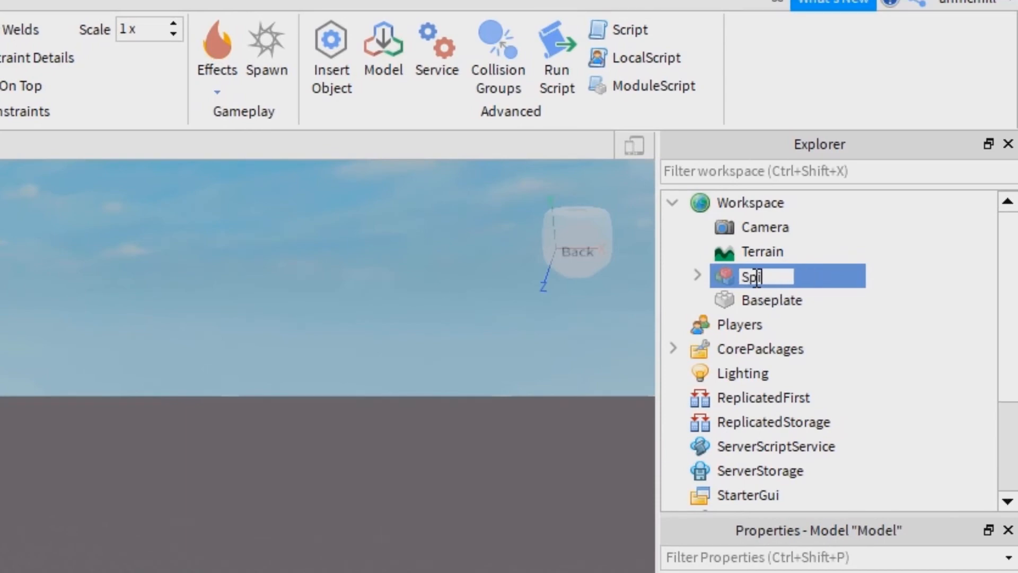
pyautogui.write('Spinner')
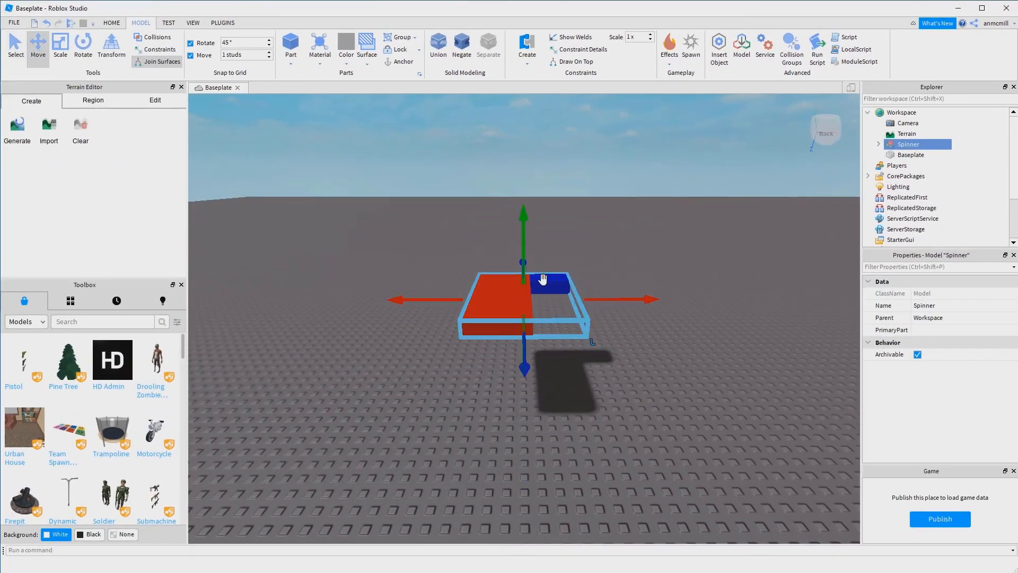
# - Duplicate the Spinner model, space the copies apart, and select a copy's red paddle for resizing
pyautogui.rightClick(544, 286)
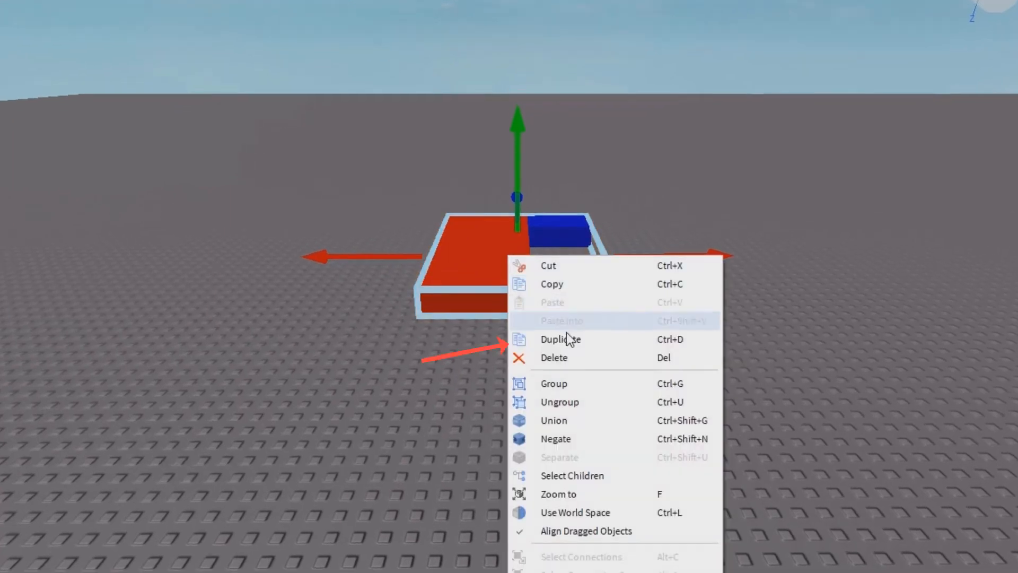
pyautogui.click(561, 339)
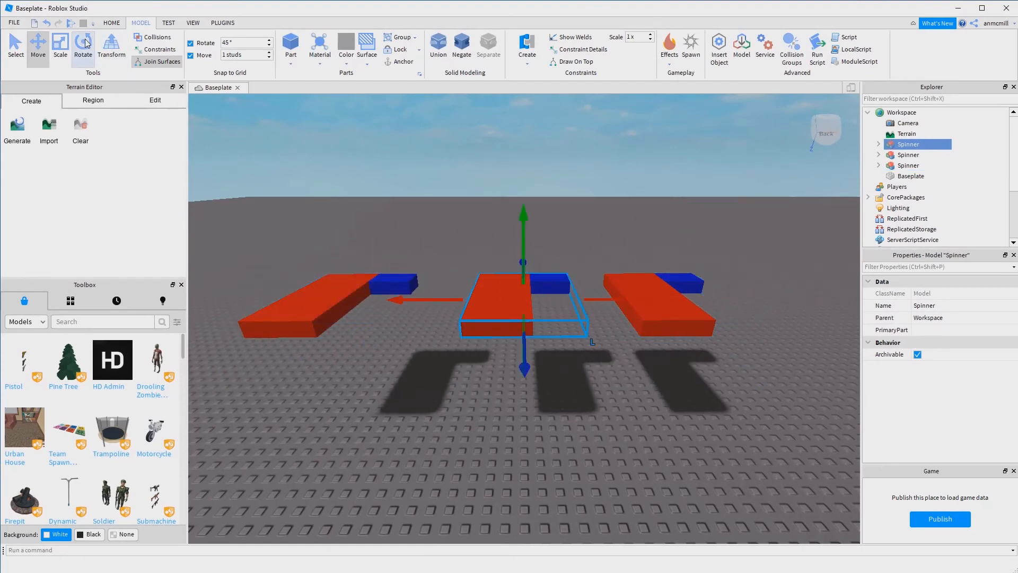
pyautogui.click(83, 44)
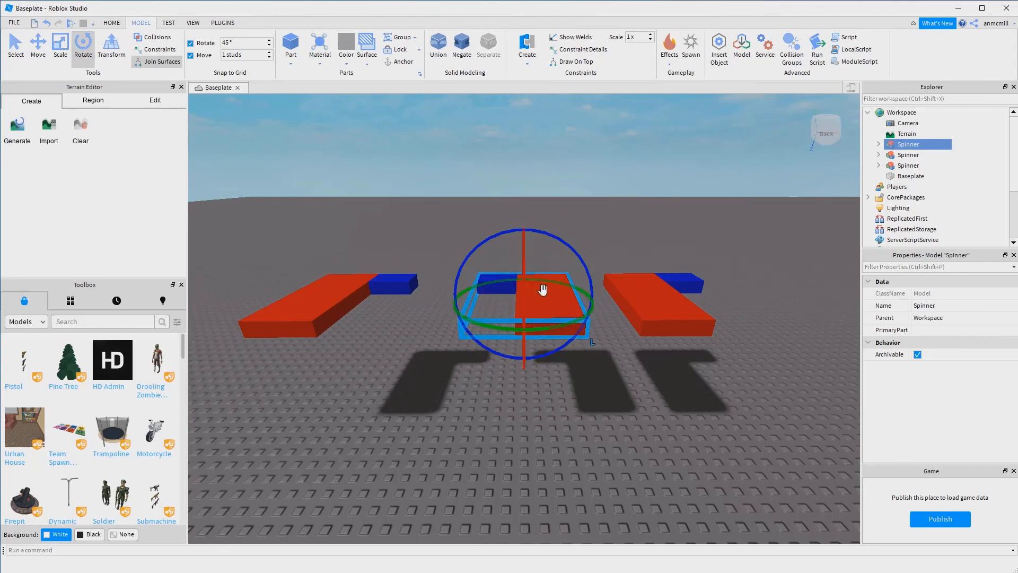
pyautogui.click(36, 46)
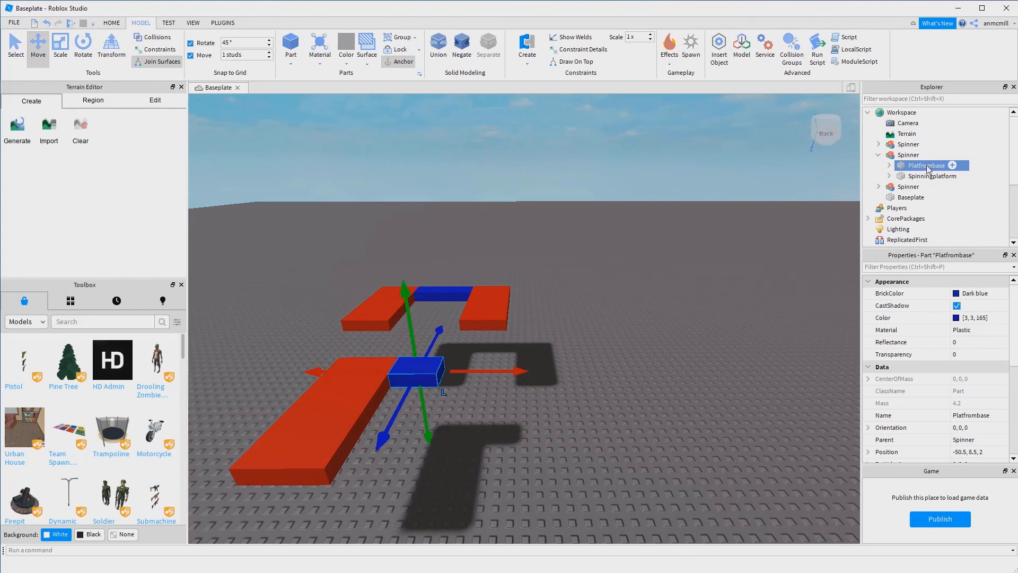
pyautogui.click(932, 175)
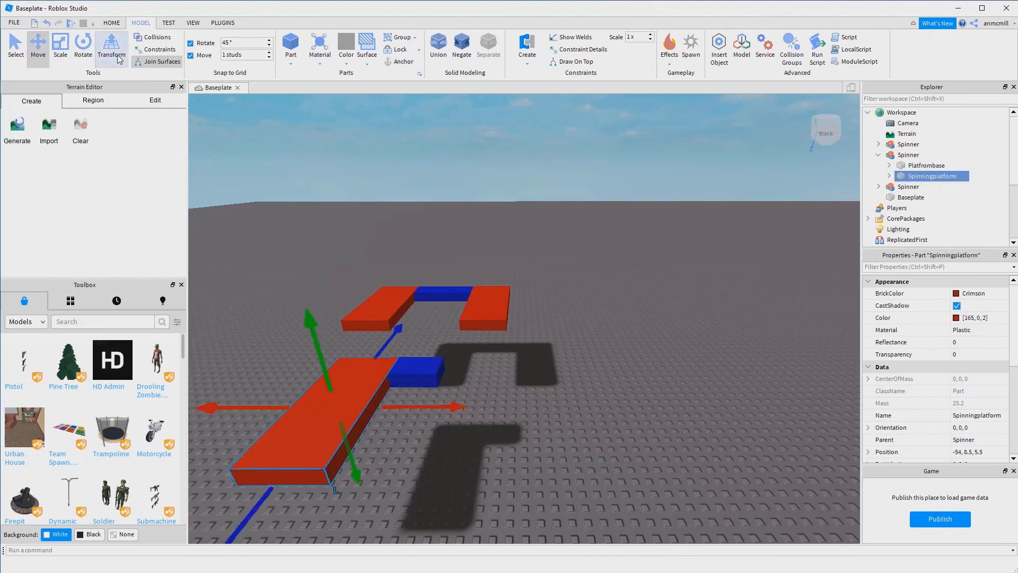
pyautogui.click(57, 45)
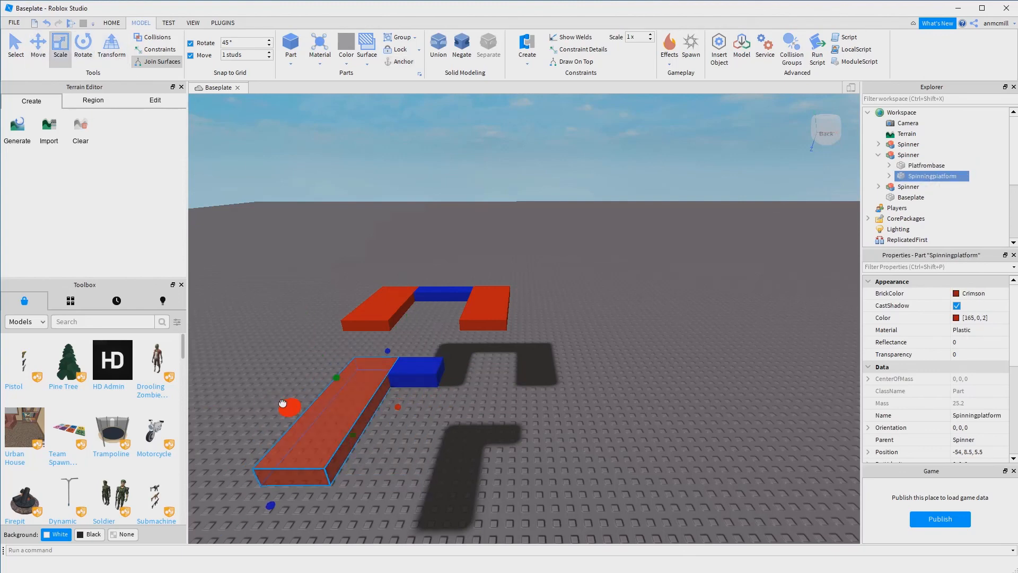